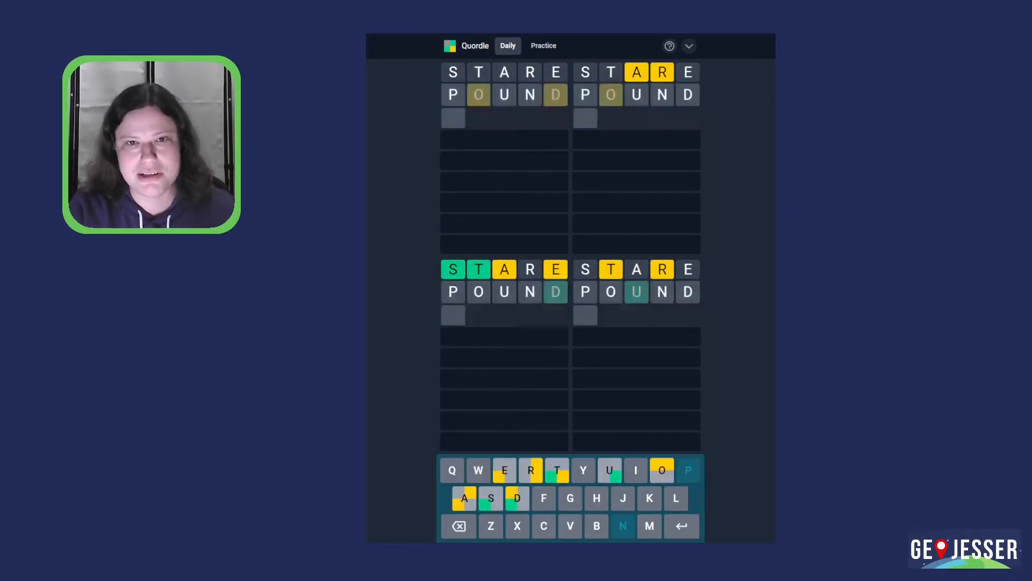
Step: Submit FILMY, STEAD and FRUIT as guesses, solving the lower boards with STEAD and FRUIT
{"action": "key", "text": "Return"}
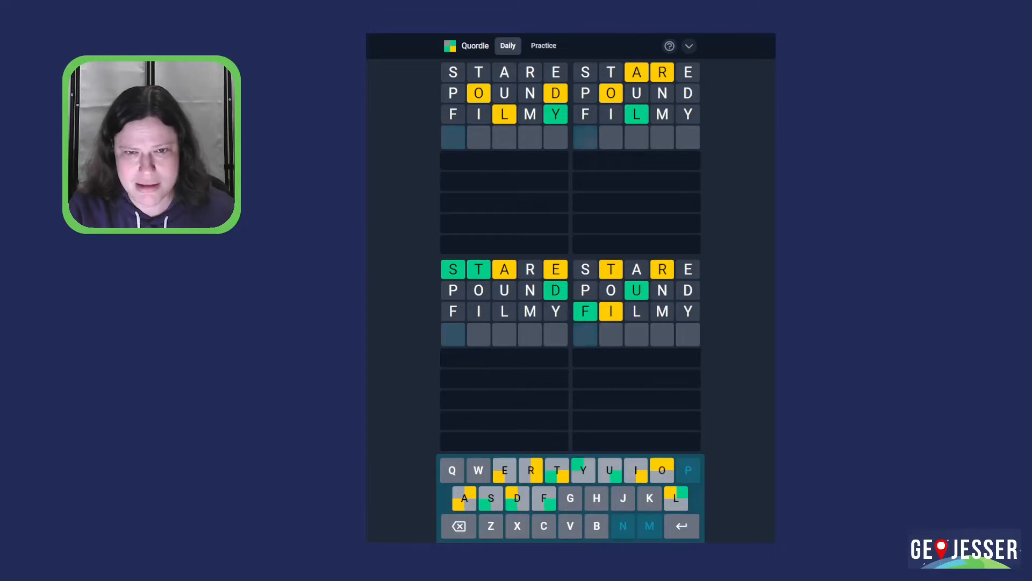
{"action": "key", "text": "Return"}
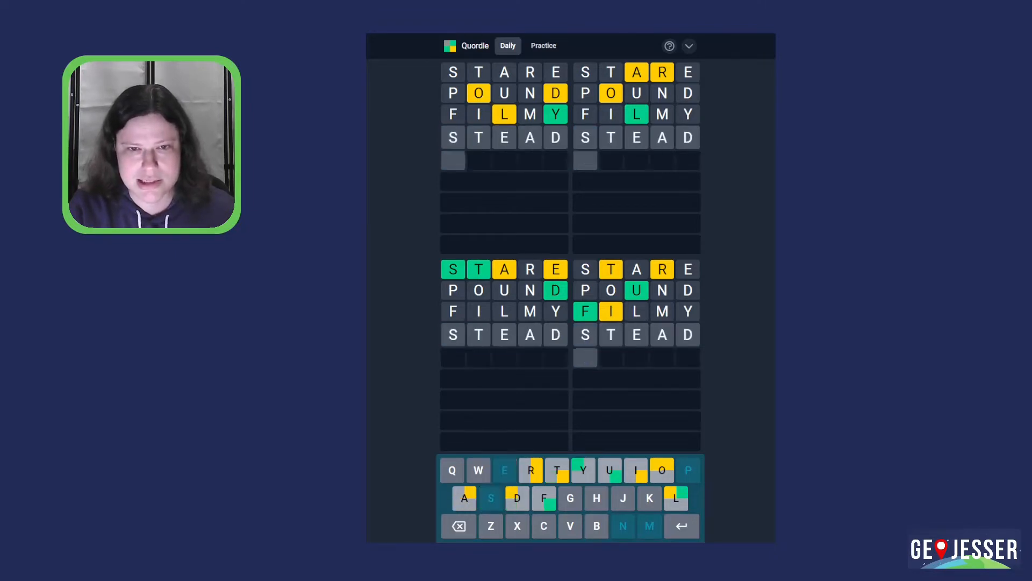
{"action": "key", "text": "Return"}
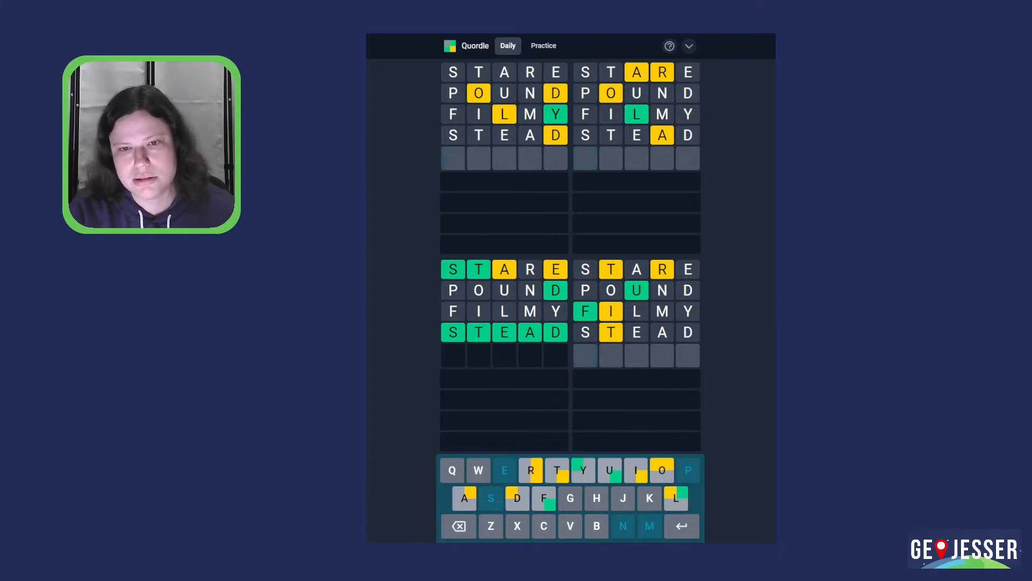
{"action": "key", "text": "Return"}
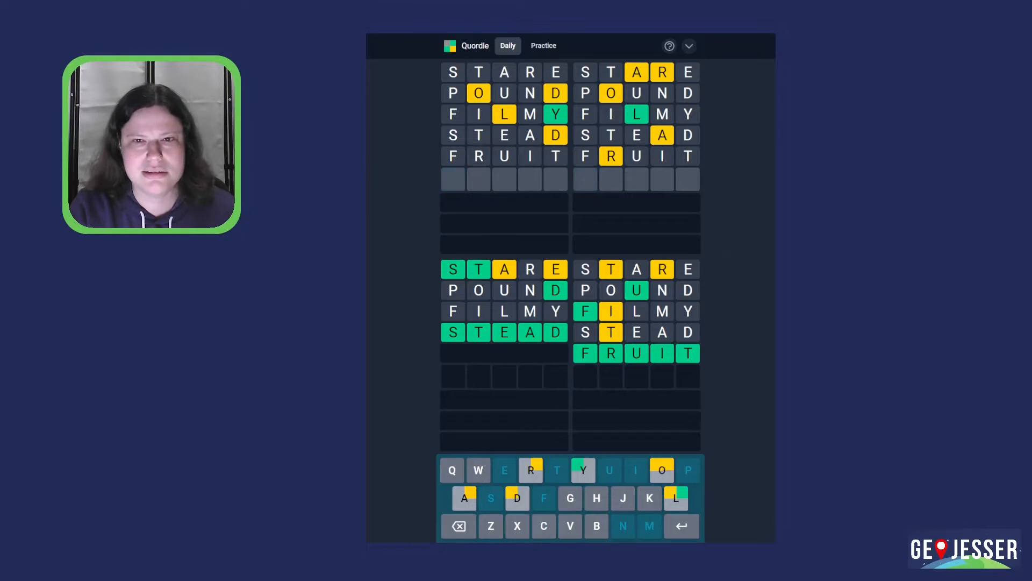
{"action": "key", "text": "Return"}
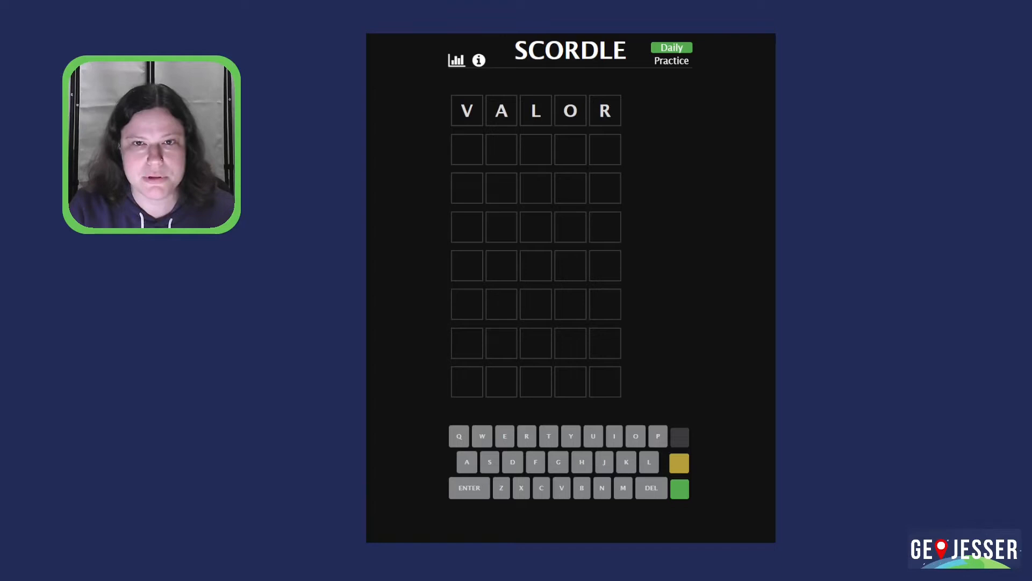
Step: Submit VALOR as Scordle's first guess, scoring 3
{"action": "left_click", "coordinate": [469, 487]}
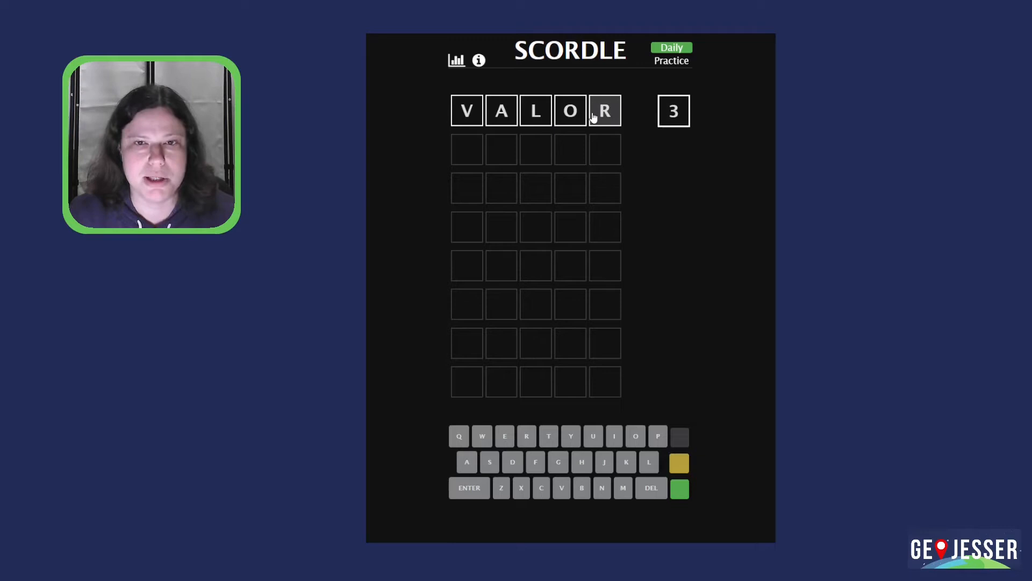
{"action": "mouse_move", "coordinate": [664, 147]}
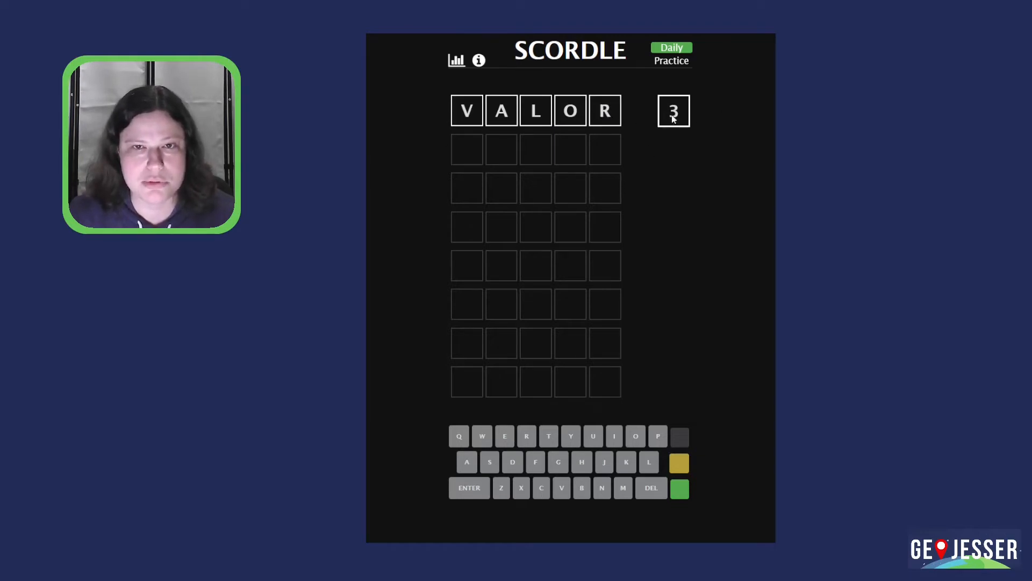
{"action": "mouse_move", "coordinate": [570, 111]}
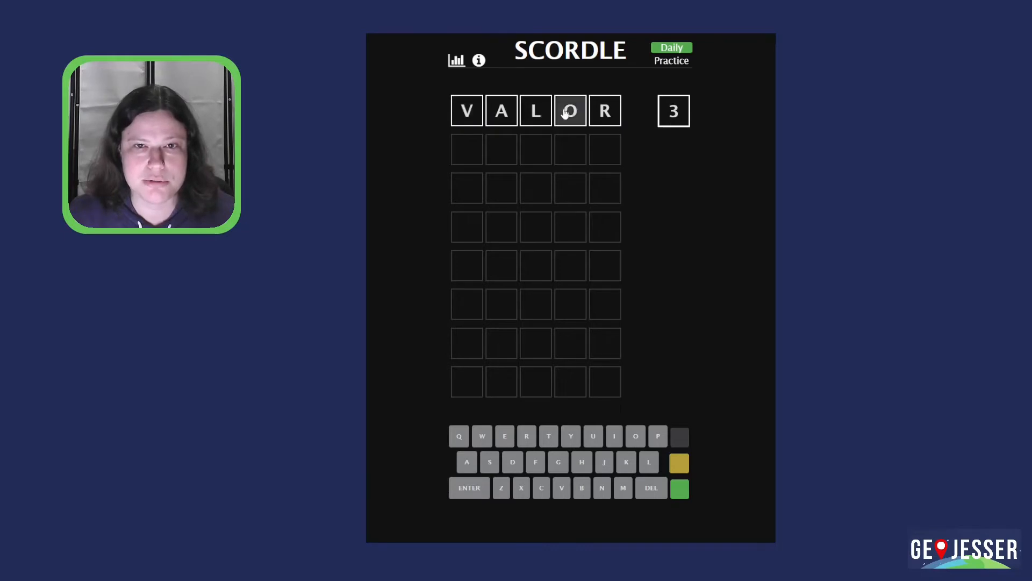
{"action": "mouse_move", "coordinate": [501, 110]}
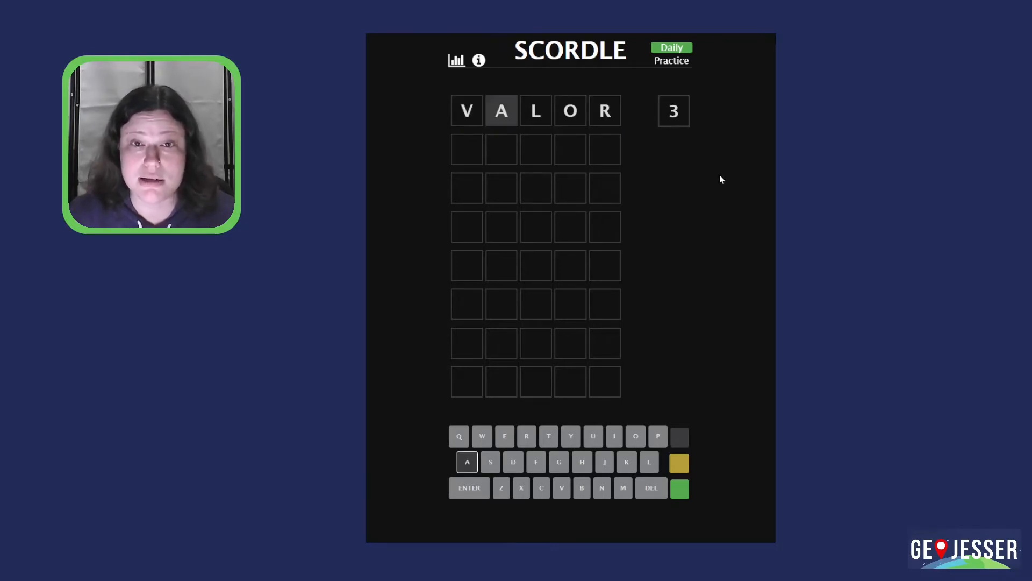
{"action": "mouse_move", "coordinate": [691, 191]}
{"action": "type", "text": "DEFER"}
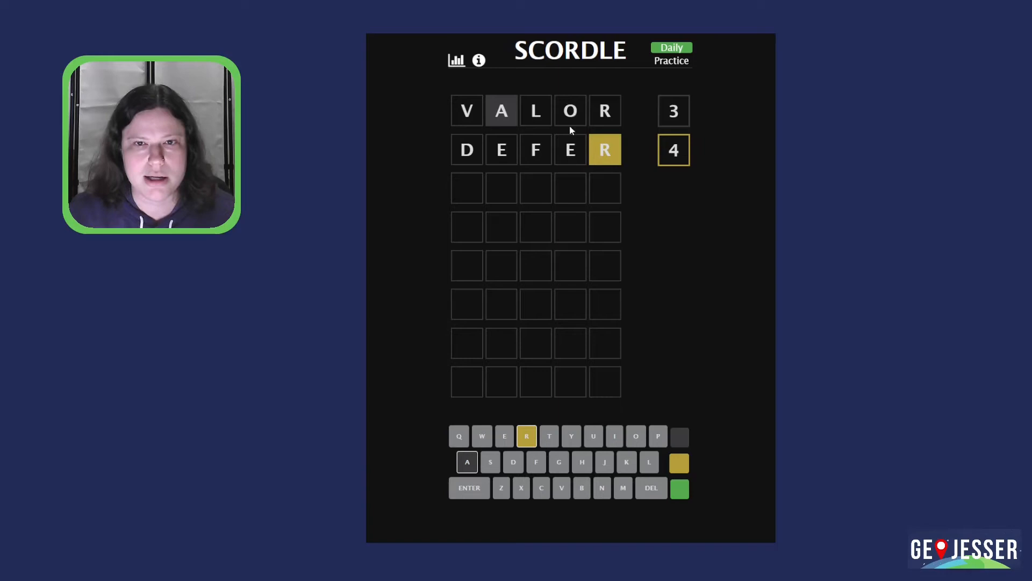
{"action": "mouse_move", "coordinate": [533, 161]}
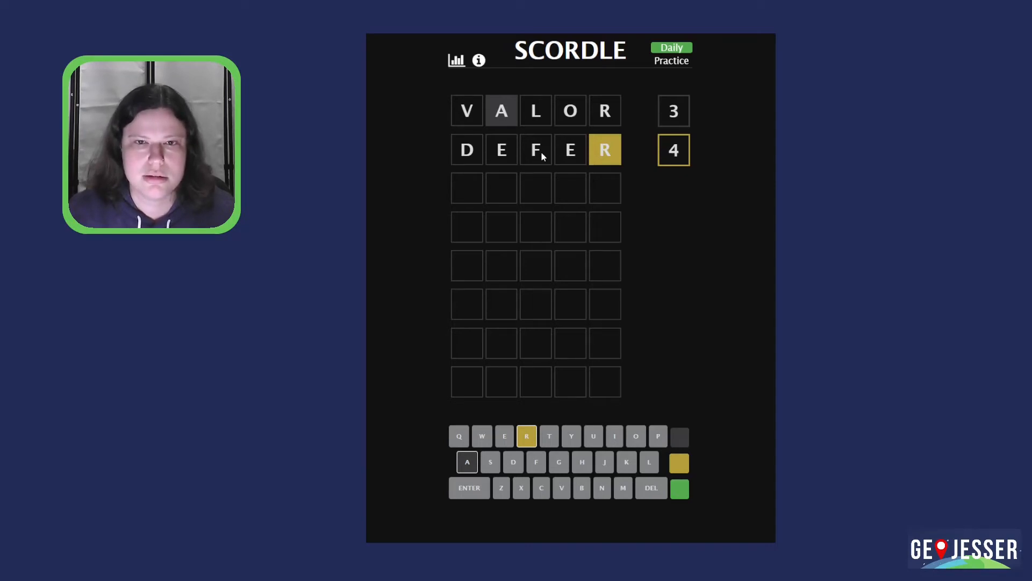
{"action": "mouse_move", "coordinate": [503, 161]}
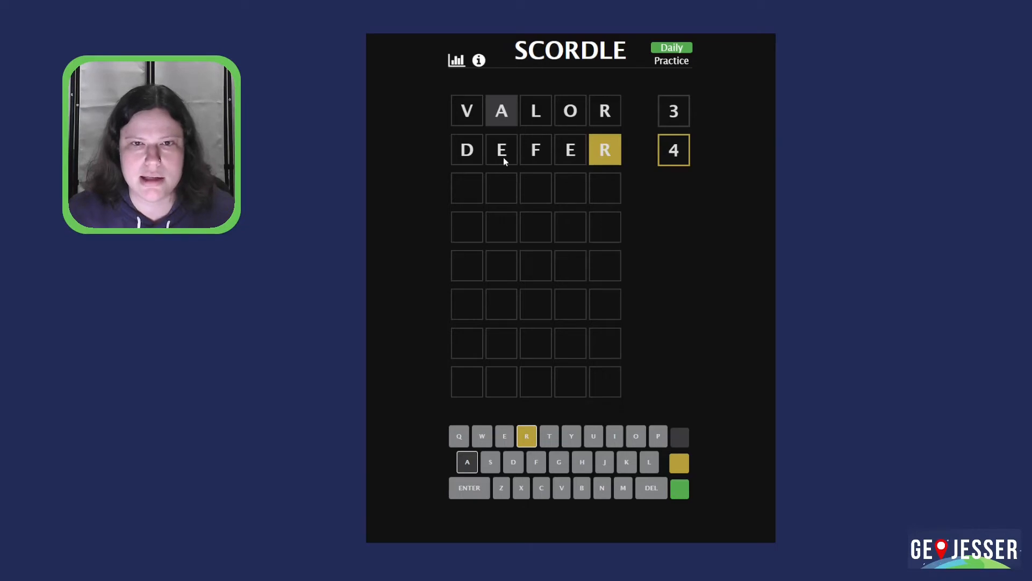
{"action": "mouse_move", "coordinate": [690, 222]}
{"action": "type", "text": "HERON"}
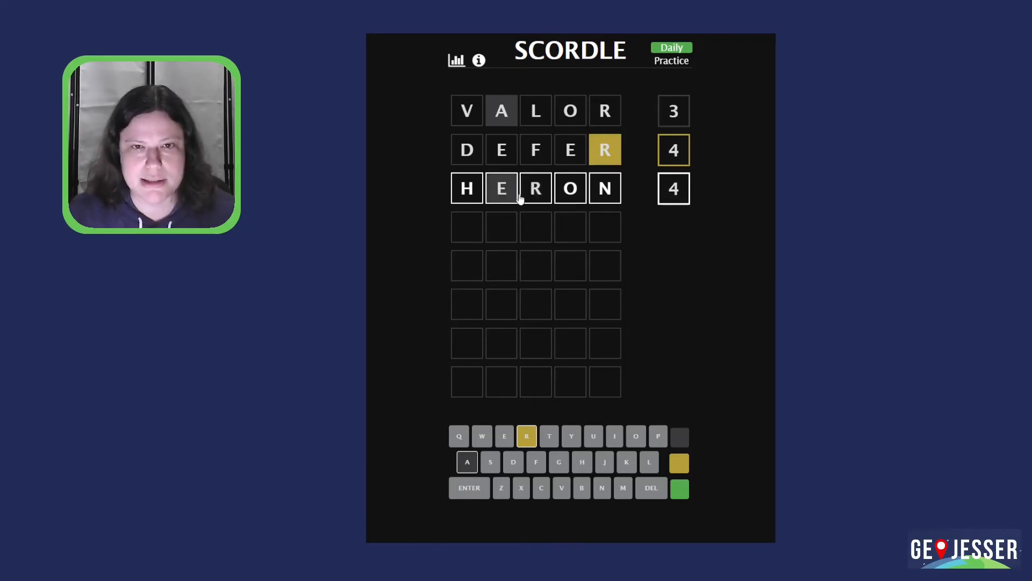
{"action": "mouse_move", "coordinate": [474, 201]}
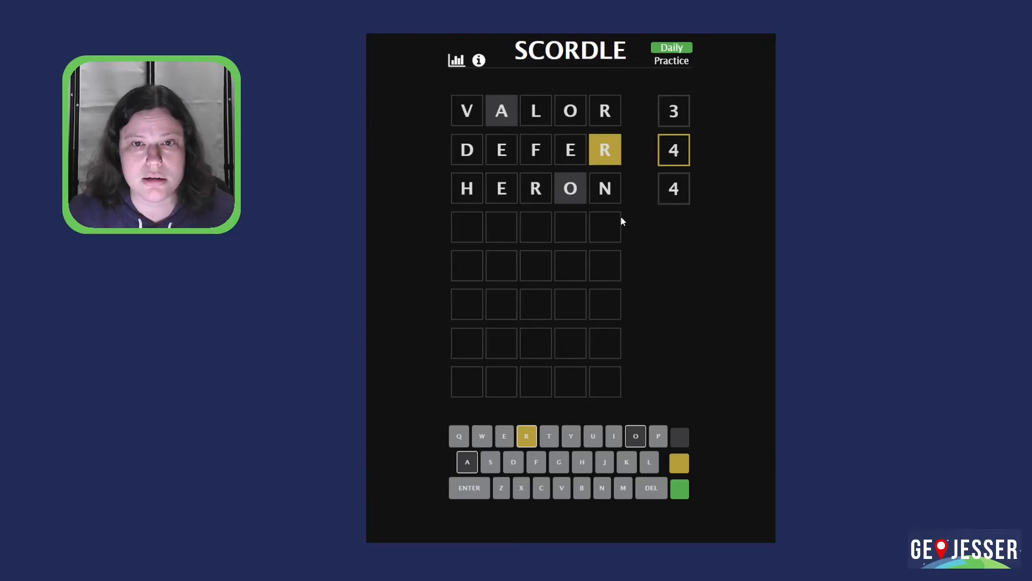
{"action": "mouse_move", "coordinate": [497, 119]}
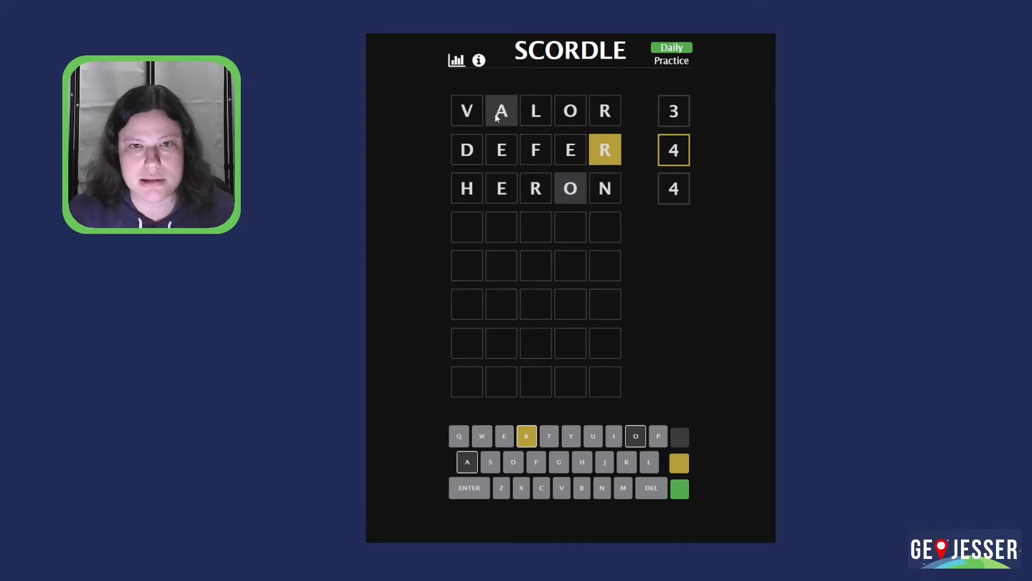
{"action": "mouse_move", "coordinate": [580, 111]}
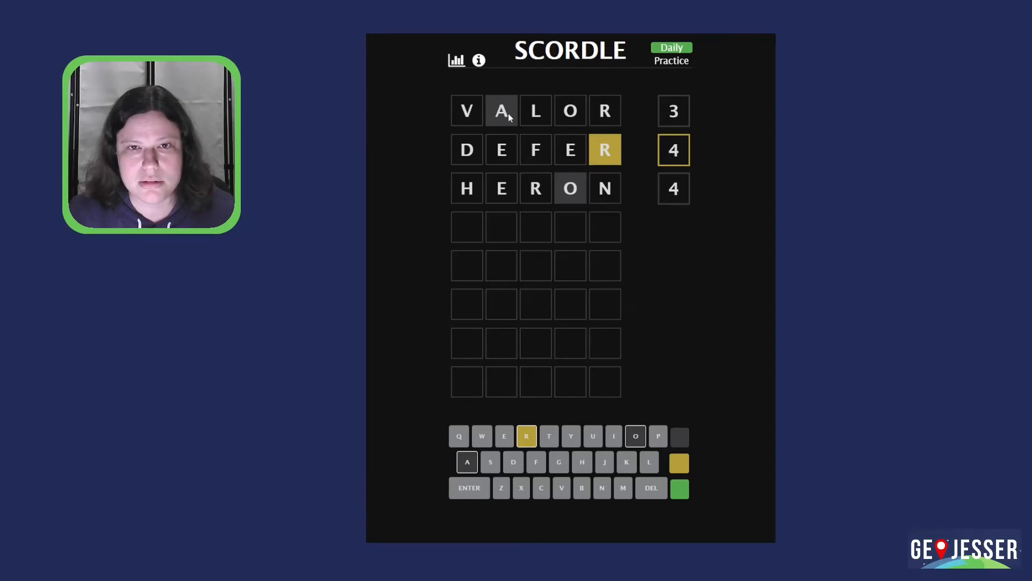
{"action": "mouse_move", "coordinate": [556, 110]}
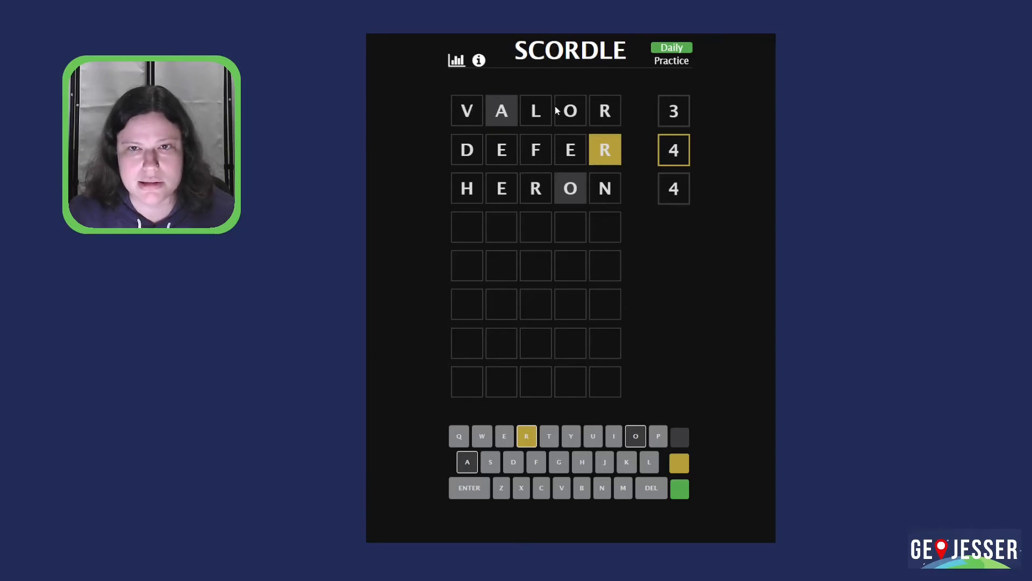
{"action": "mouse_move", "coordinate": [536, 110]}
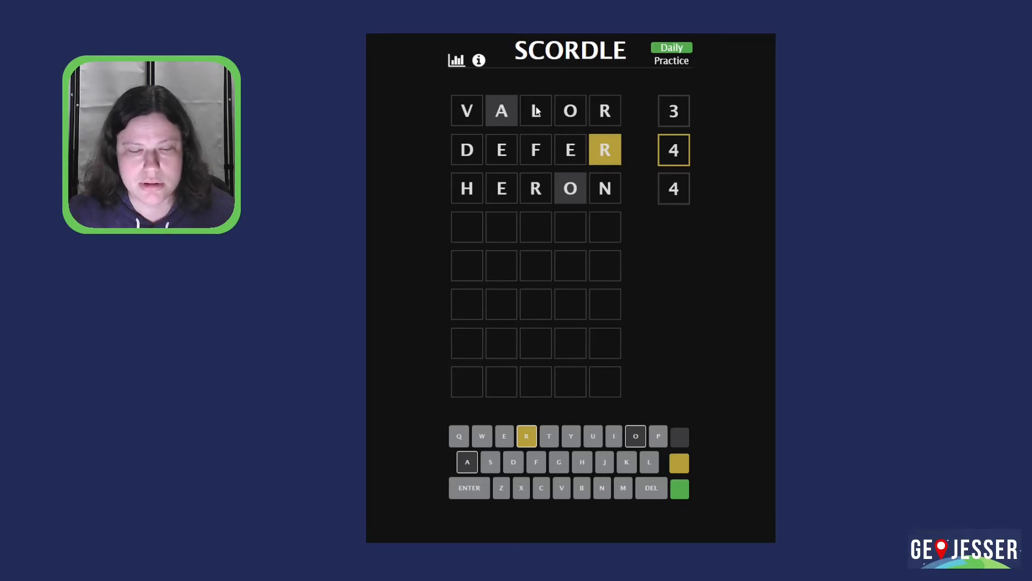
{"action": "mouse_move", "coordinate": [501, 158]}
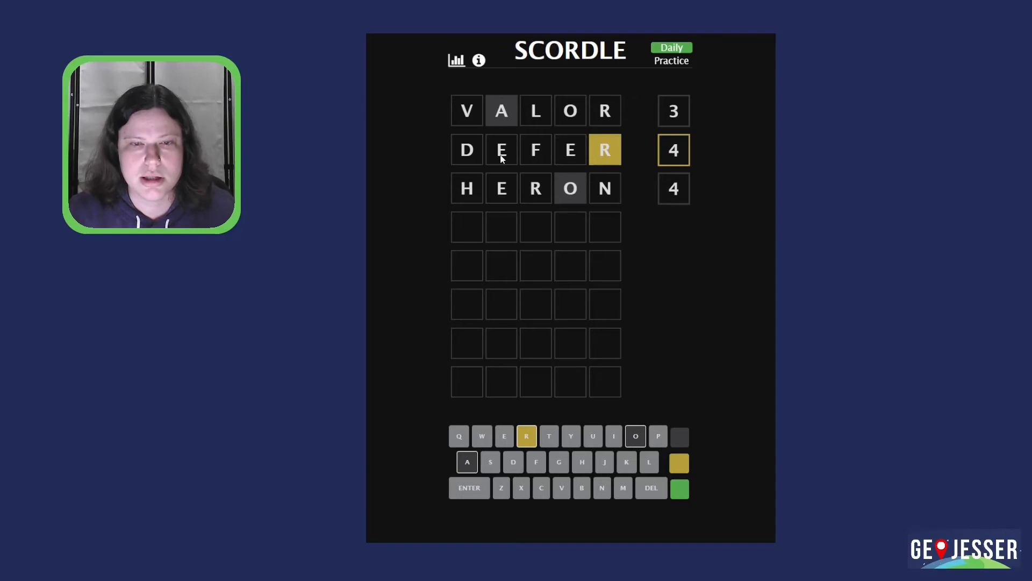
{"action": "mouse_move", "coordinate": [512, 193]}
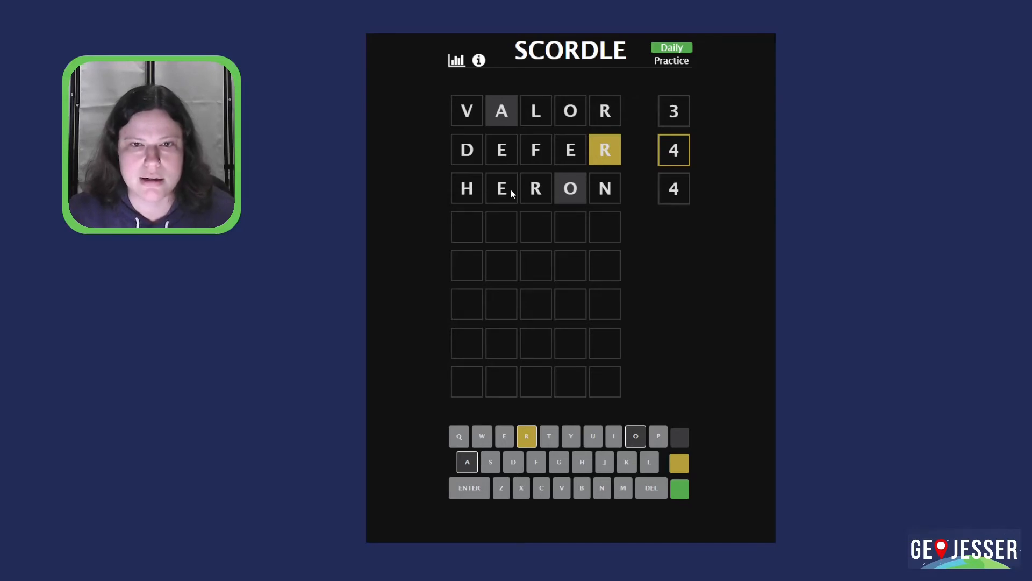
{"action": "mouse_move", "coordinate": [534, 189]}
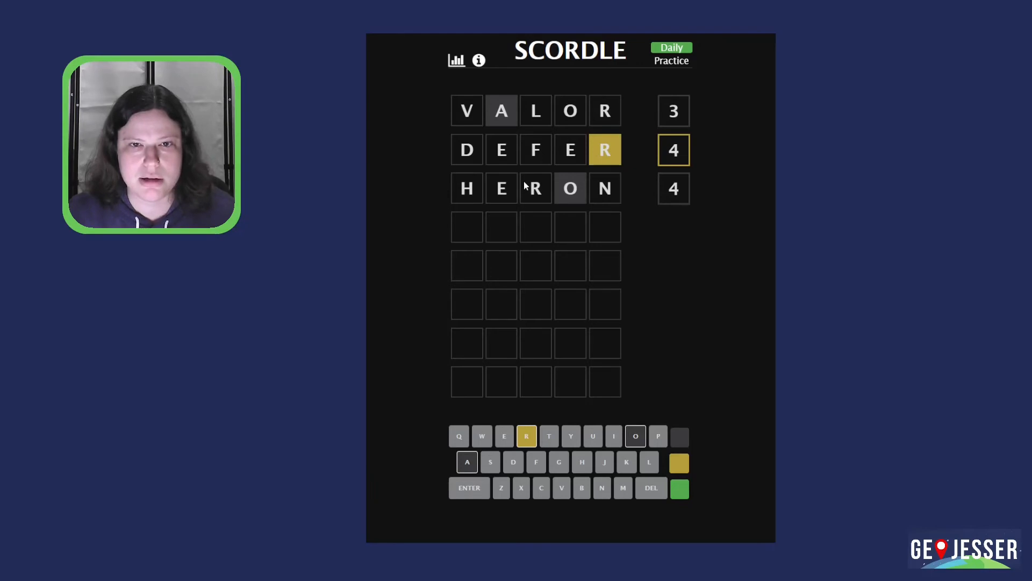
{"action": "mouse_move", "coordinate": [698, 226]}
{"action": "type", "text": "XERLY"}
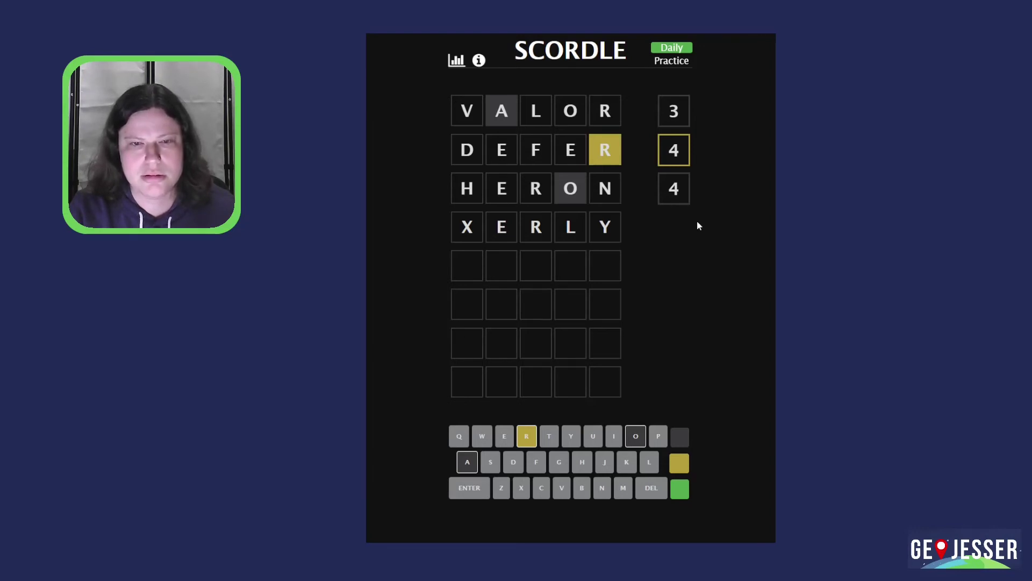
Step: Mark HERON's O tile grey while working out the fourth guess
{"action": "left_click", "coordinate": [650, 488]}
{"action": "type", "text": "VERSE"}
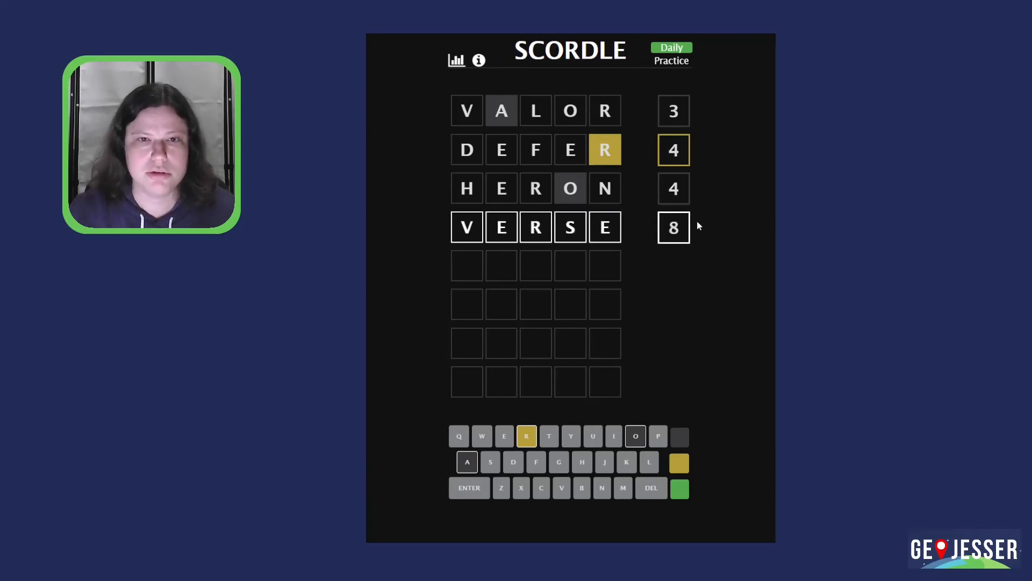
{"action": "mouse_move", "coordinate": [604, 265]}
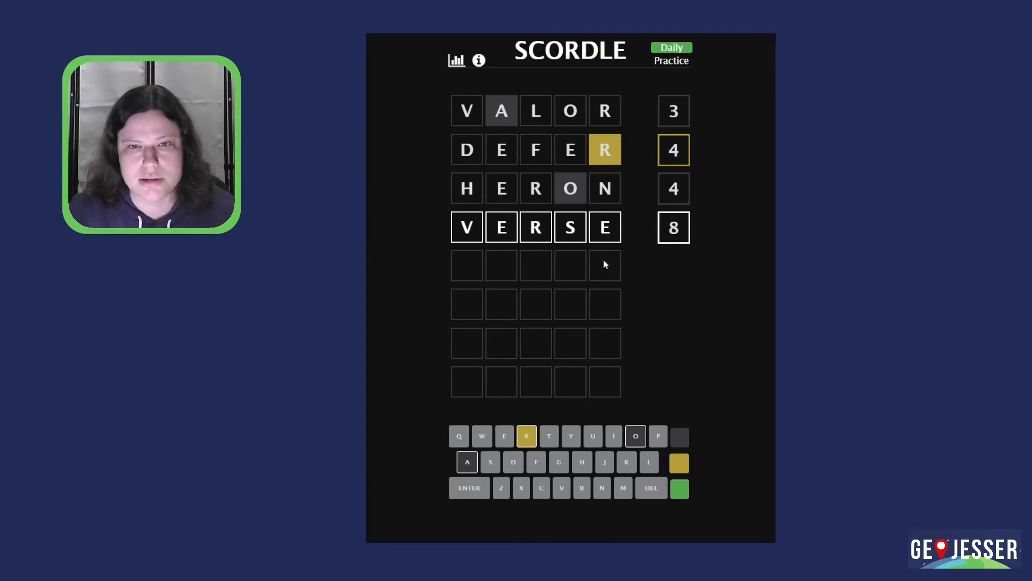
{"action": "mouse_move", "coordinate": [505, 252]}
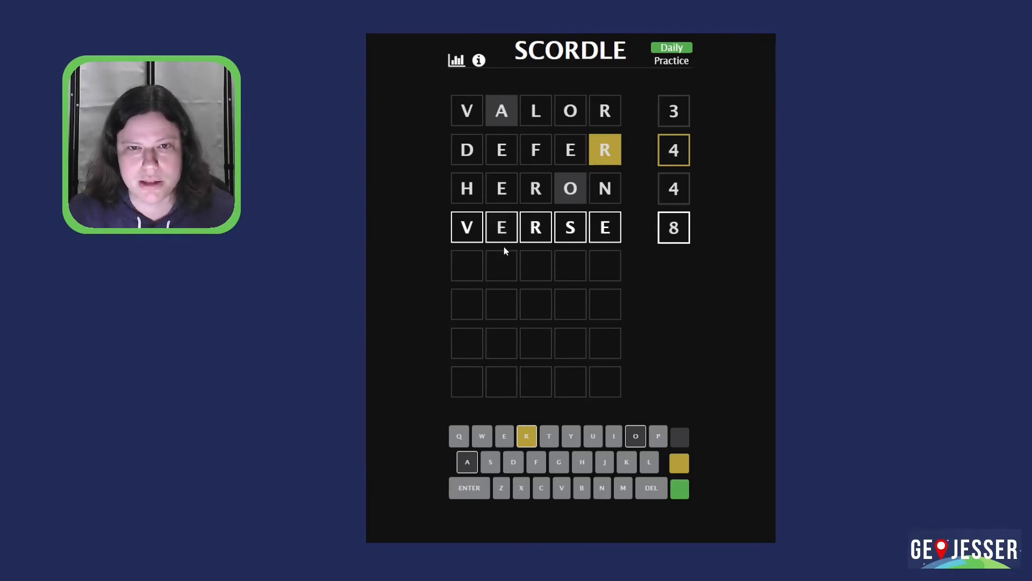
{"action": "mouse_move", "coordinate": [483, 252]}
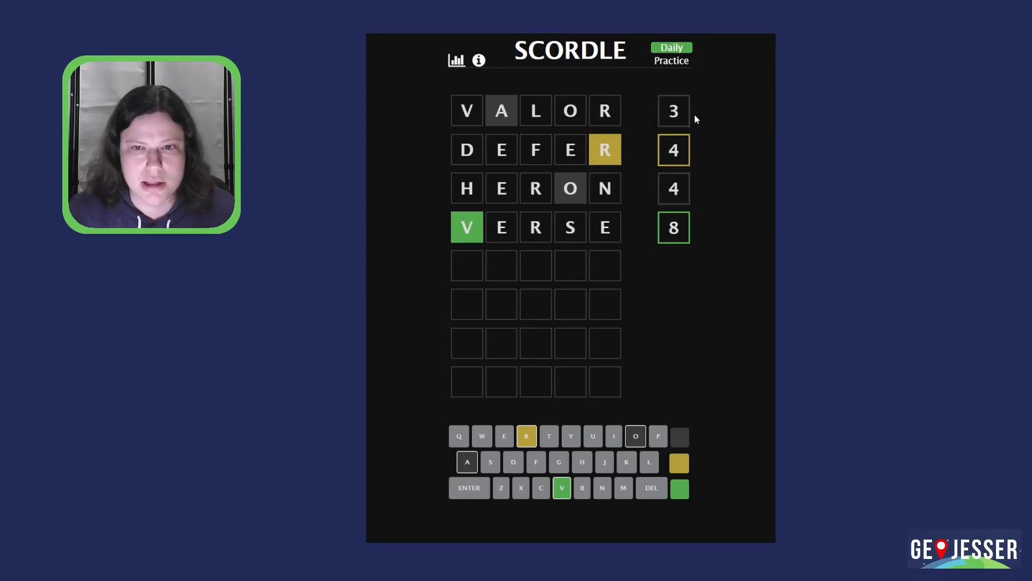
{"action": "mouse_move", "coordinate": [506, 237]}
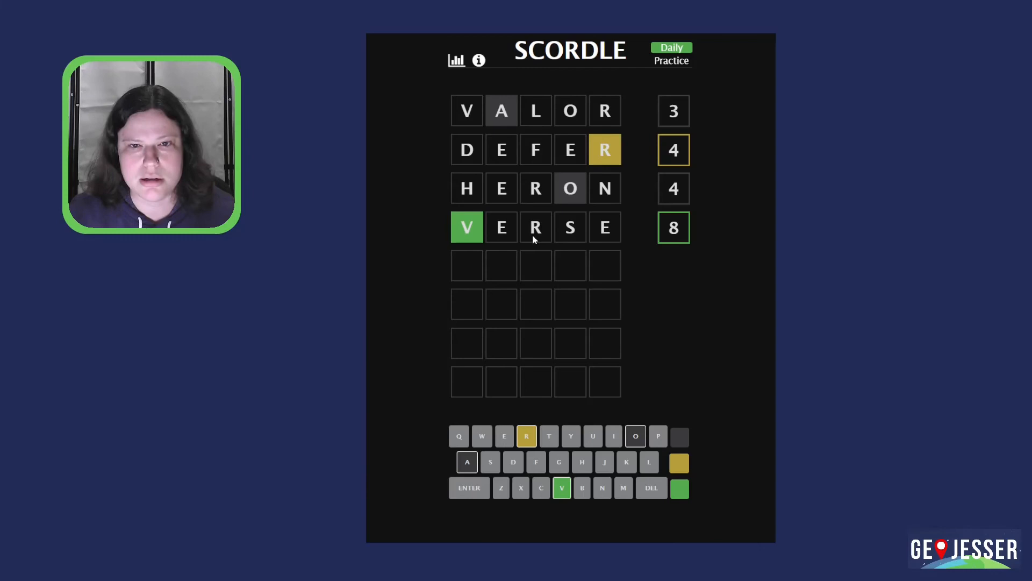
{"action": "mouse_move", "coordinate": [517, 198]}
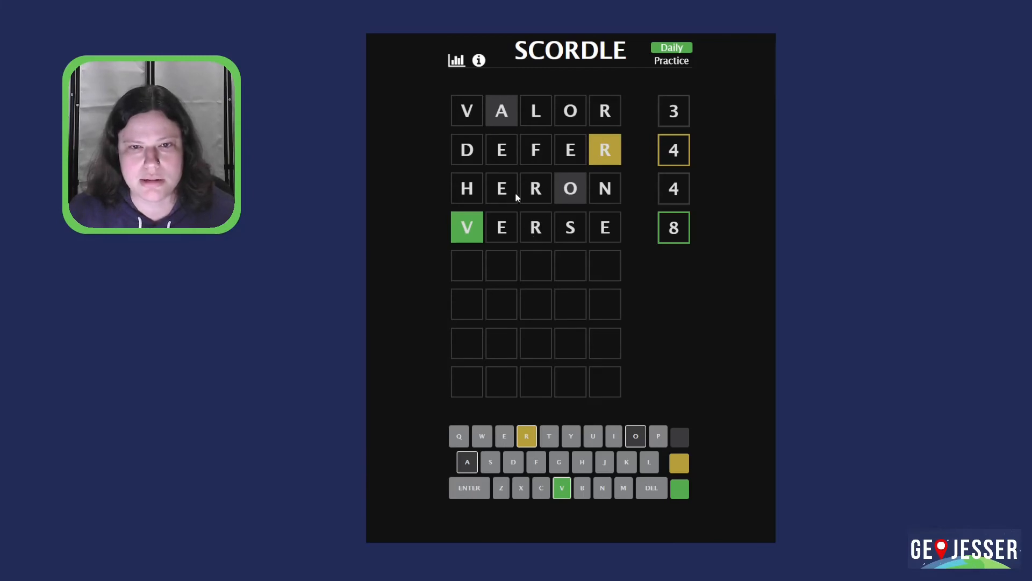
{"action": "mouse_move", "coordinate": [747, 271]}
{"action": "type", "text": "VERVE"}
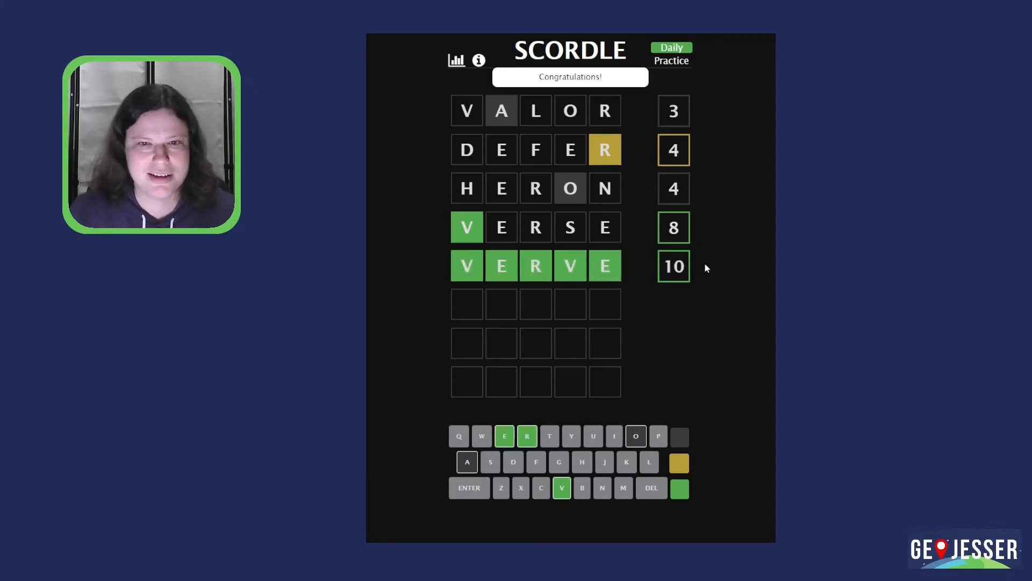
{"action": "mouse_move", "coordinate": [735, 276]}
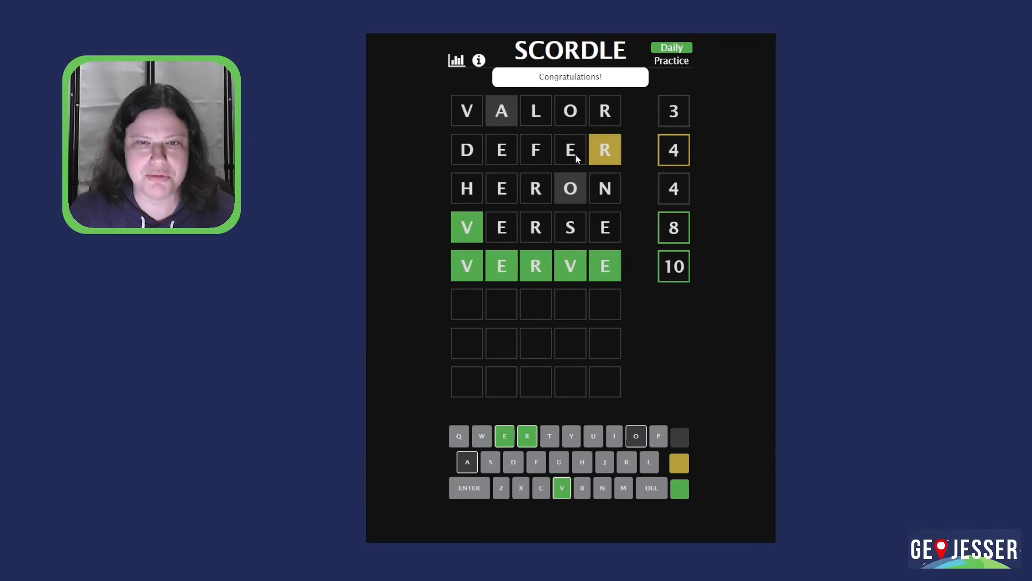
{"action": "mouse_move", "coordinate": [615, 165]}
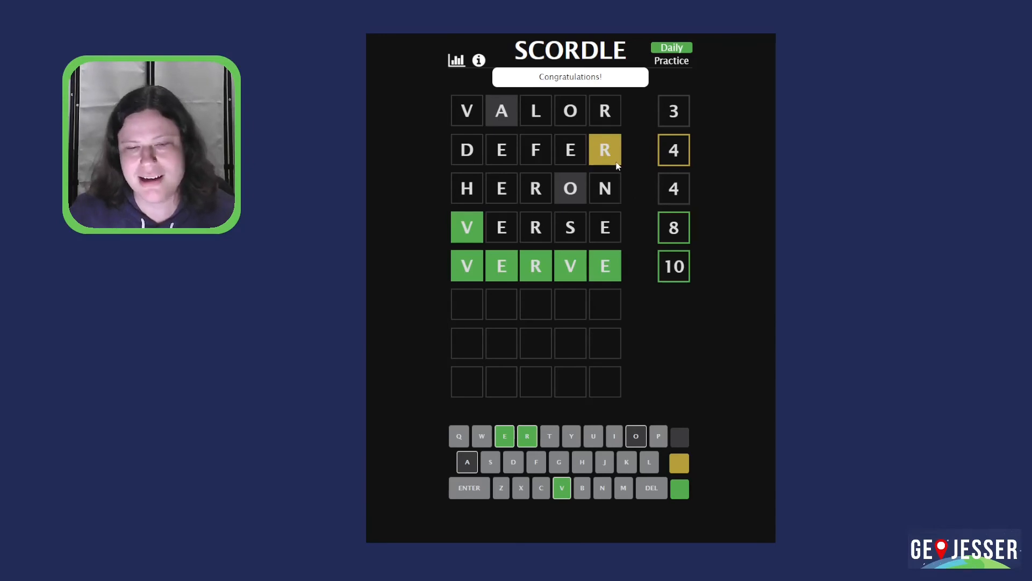
{"action": "mouse_move", "coordinate": [542, 198]}
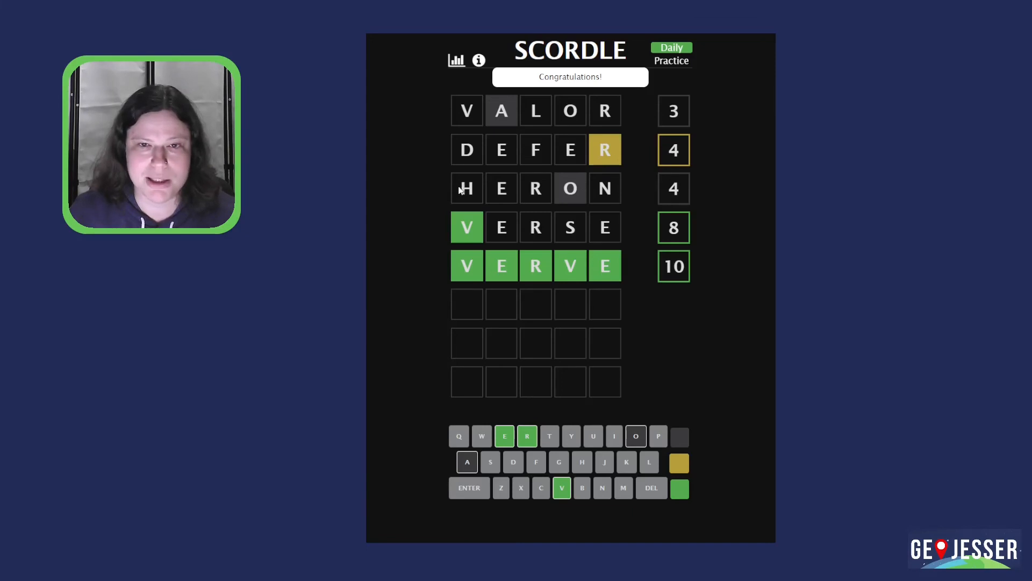
{"action": "mouse_move", "coordinate": [539, 194]}
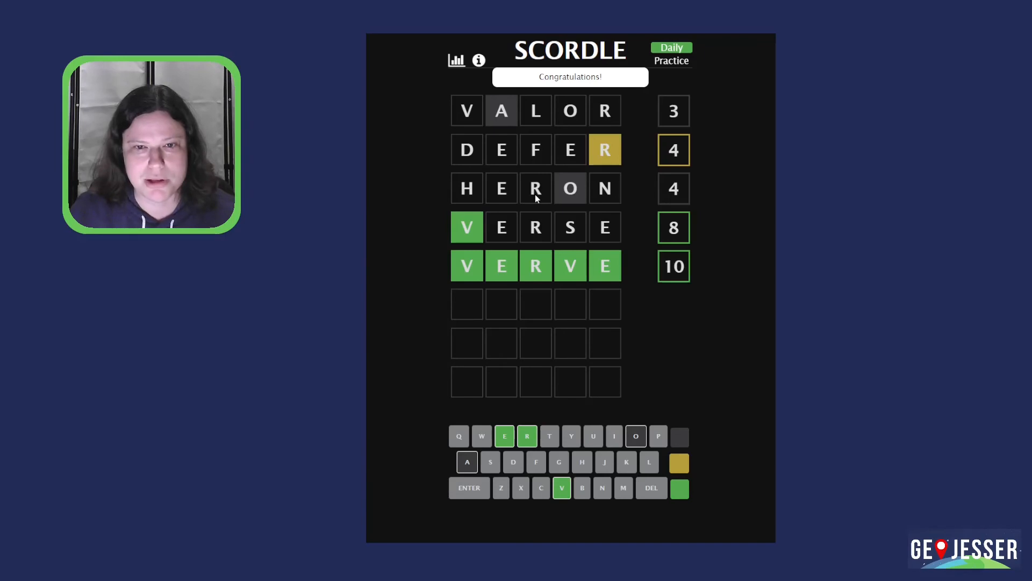
{"action": "mouse_move", "coordinate": [514, 268]}
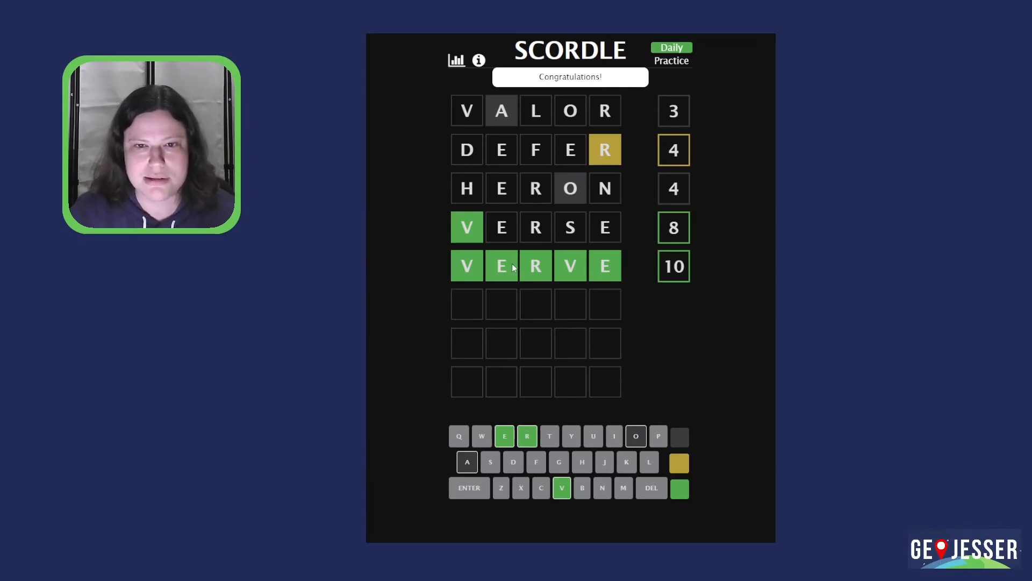
{"action": "mouse_move", "coordinate": [477, 121]}
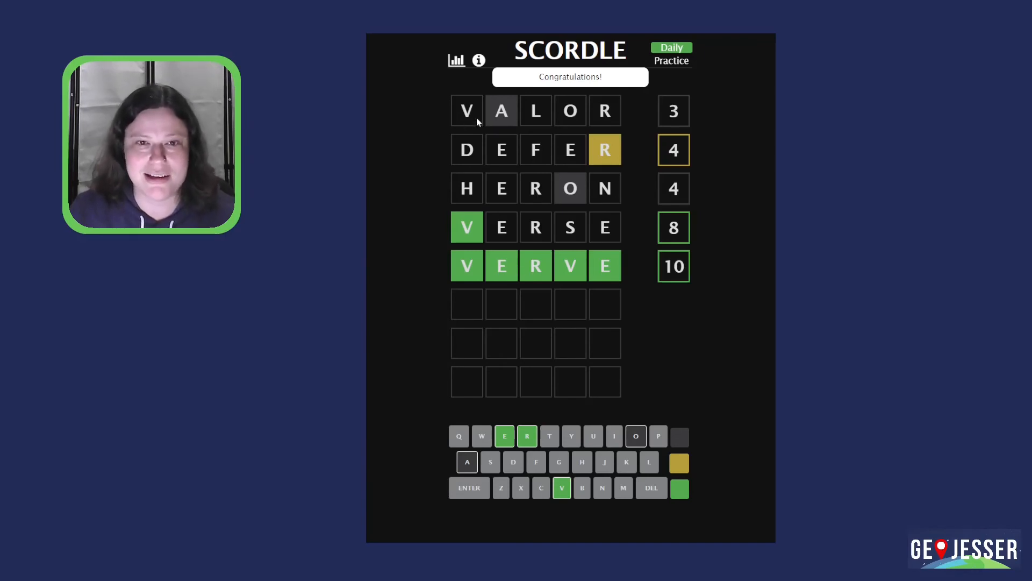
{"action": "mouse_move", "coordinate": [526, 140]}
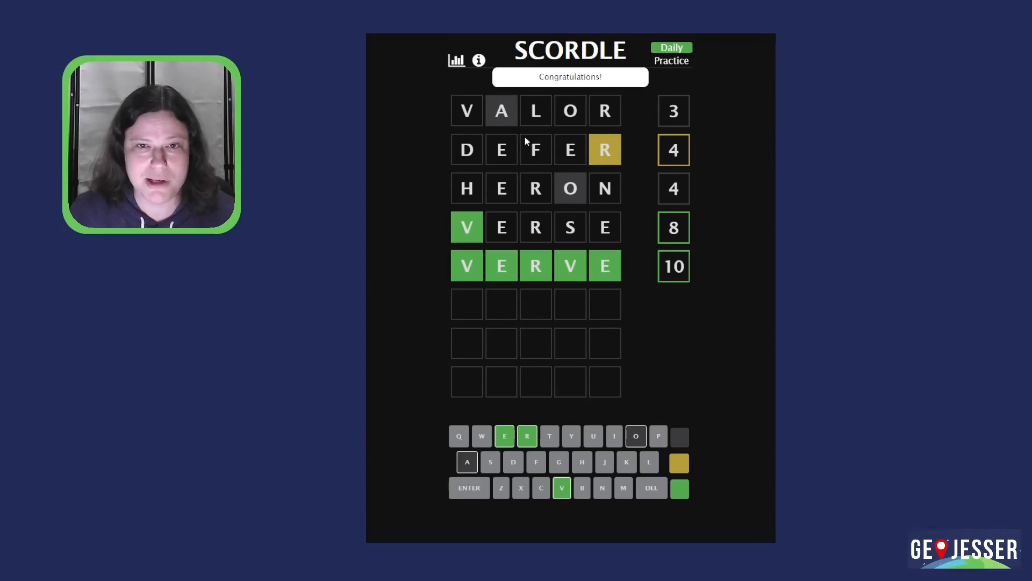
{"action": "mouse_move", "coordinate": [498, 252]}
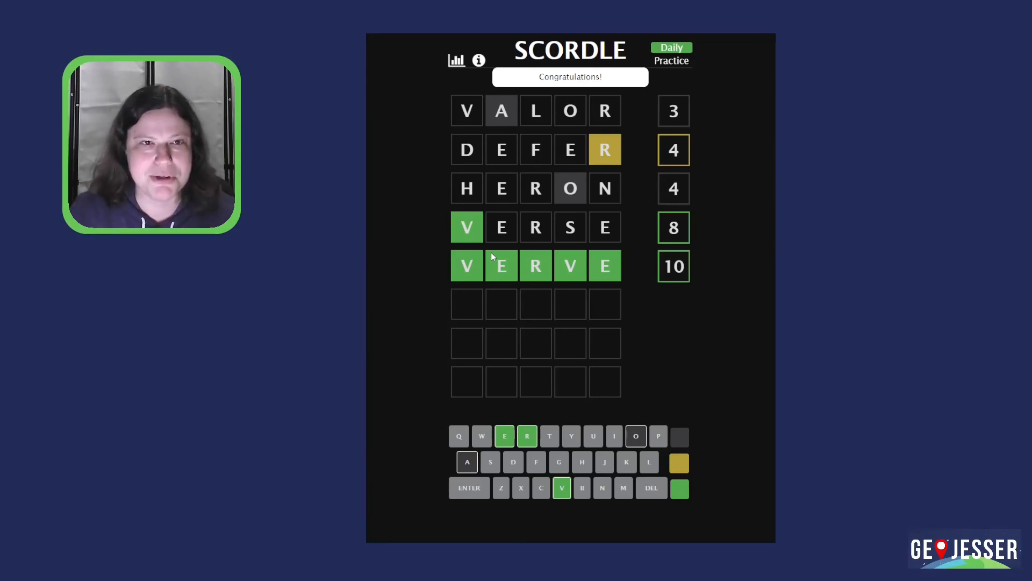
{"action": "mouse_move", "coordinate": [406, 277]}
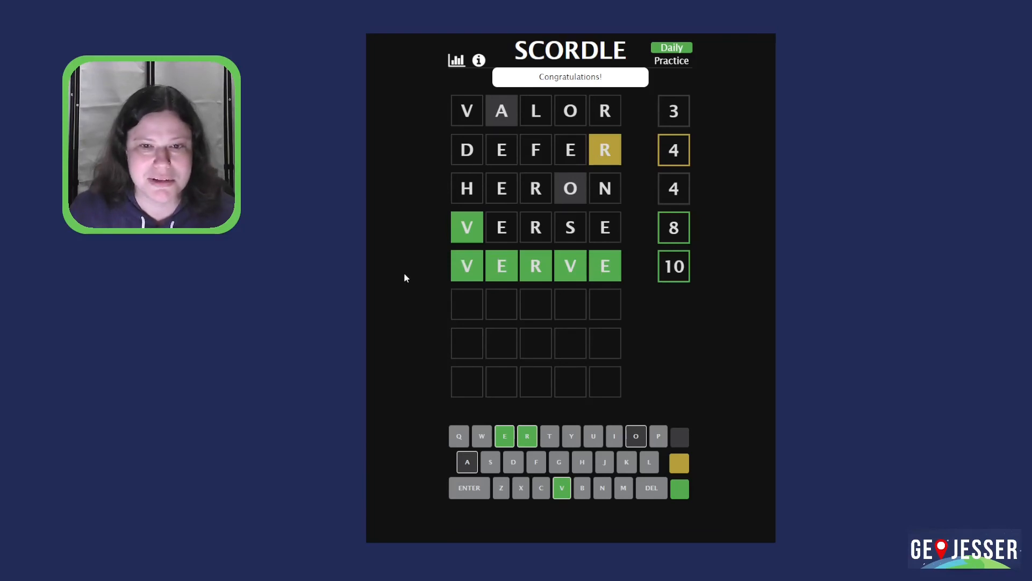